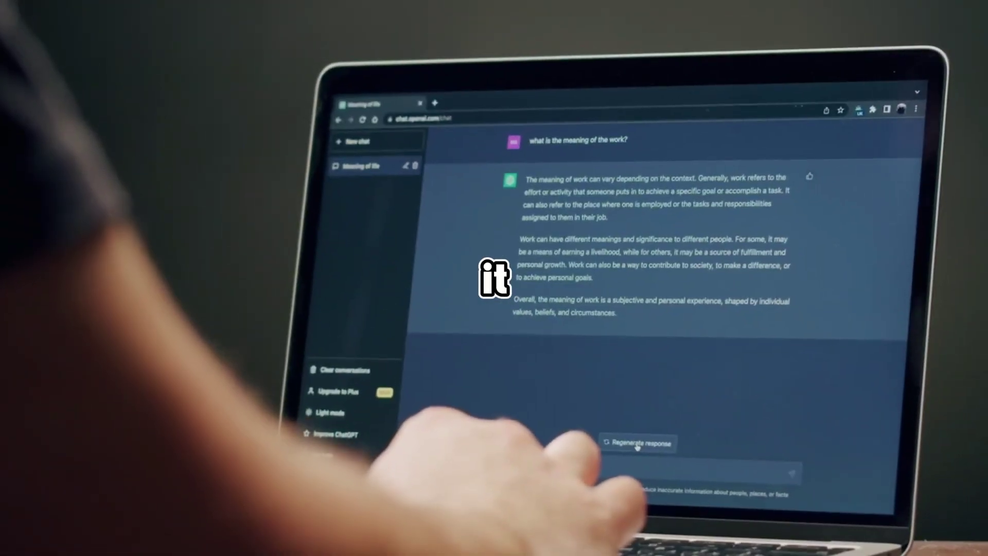
Regenerate ChatGPT's answer to the meaning-of-work question as a second version.
left_click(638, 443)
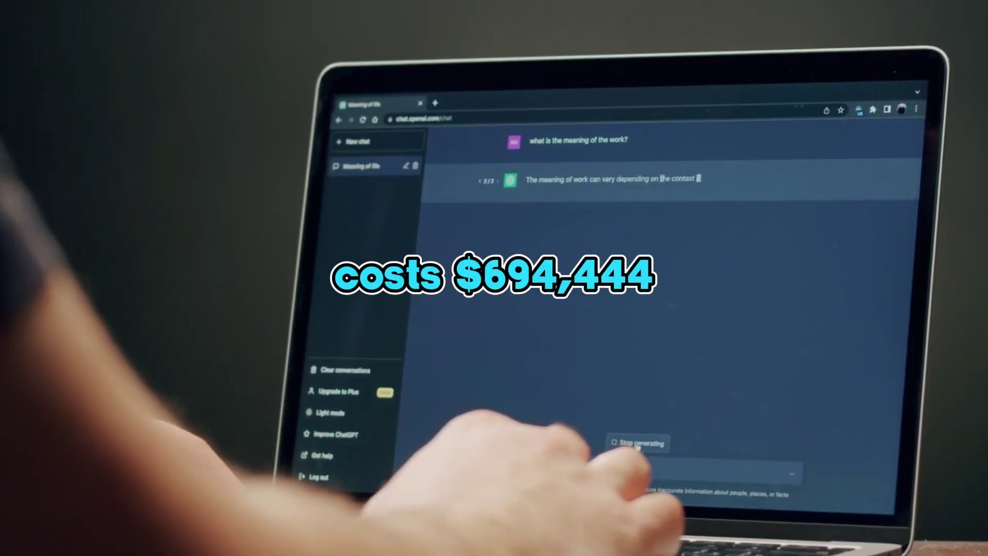